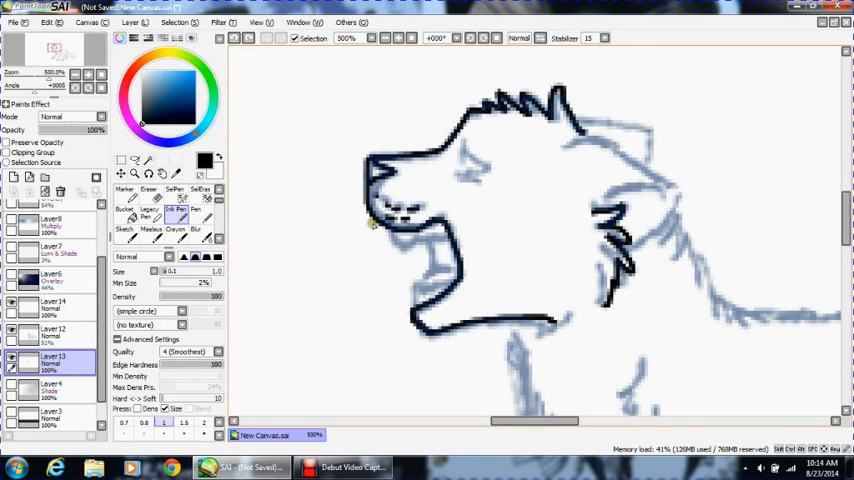
# Ink dark lineart over the snarling head, back, leg and tail of the blue sketch.
pyautogui.click(360, 40)
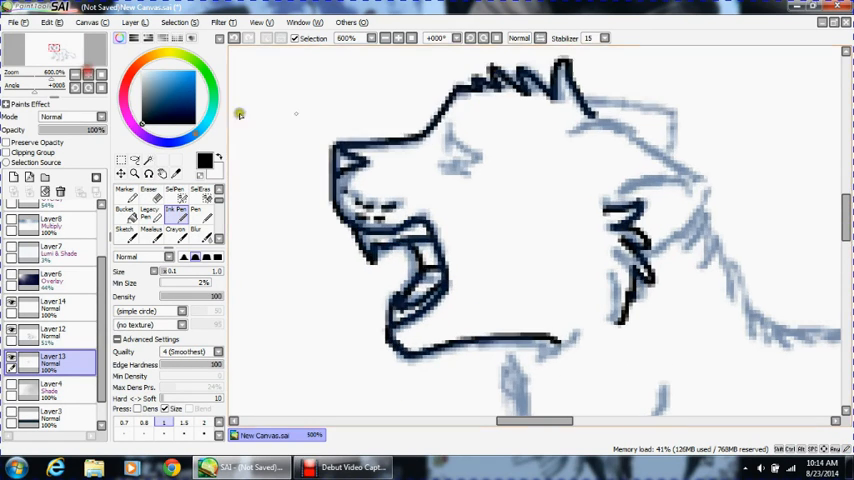
pyautogui.scroll(-3)
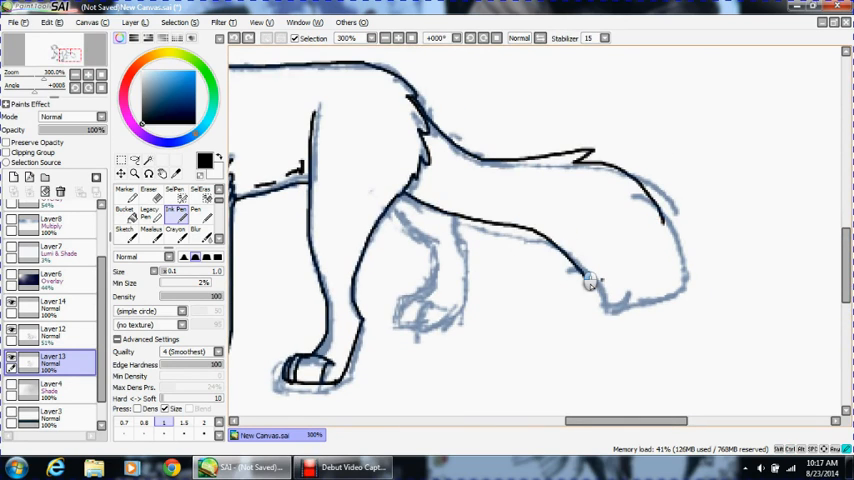
# Complete the leg and tail lineart and fill the wolf black with grey paws.
pyautogui.moveTo(590, 280); pyautogui.dragTo(440, 236)
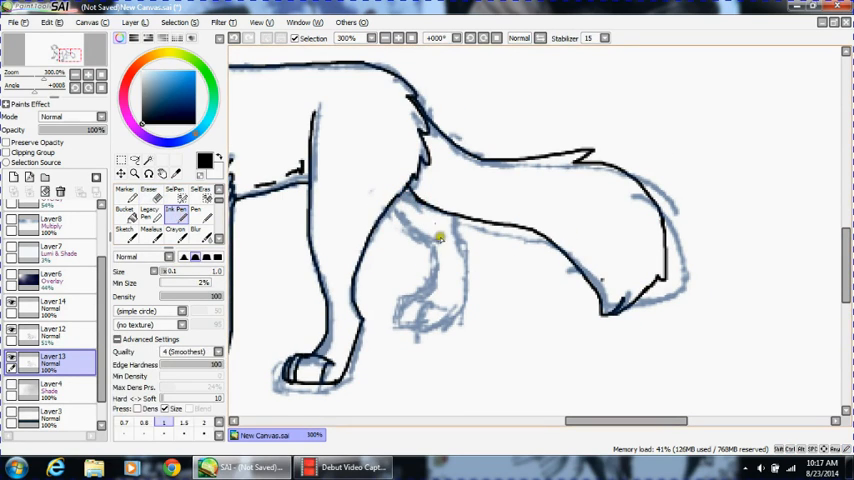
pyautogui.moveTo(440, 240); pyautogui.dragTo(416, 310)
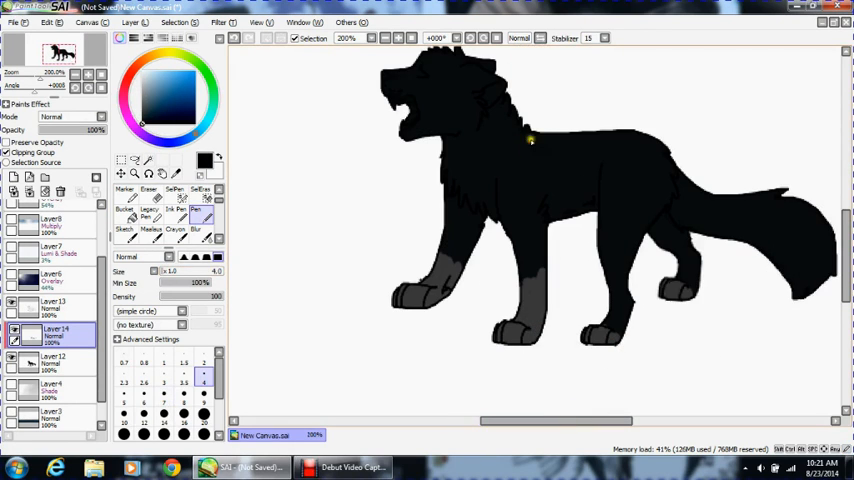
# Paint grey stripes across the body and airbrush soft shading on the face and ear.
pyautogui.moveTo(540, 150); pyautogui.dragTo(696, 190)
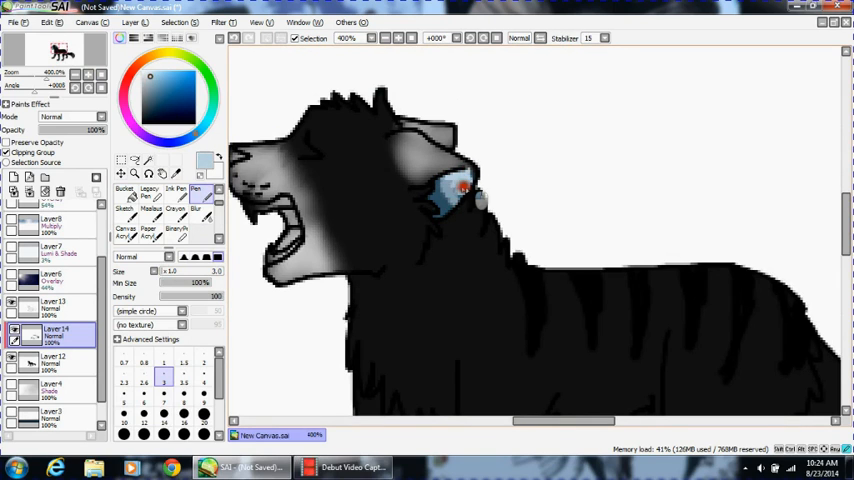
pyautogui.click(200, 192)
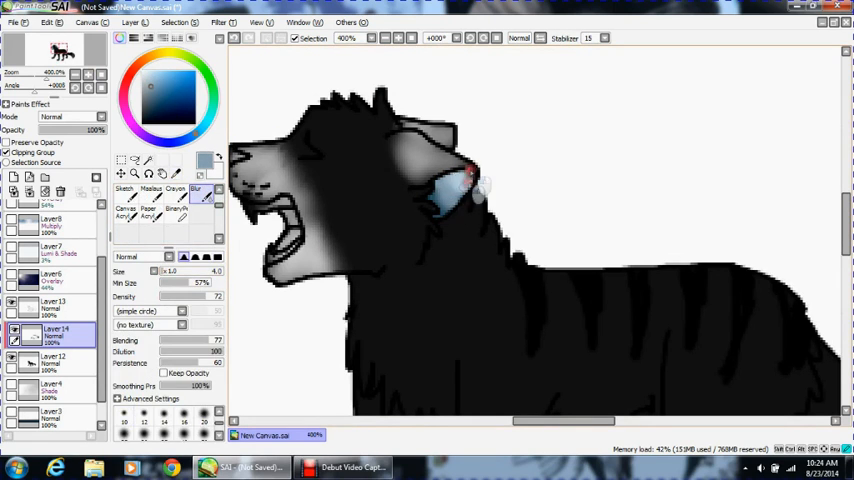